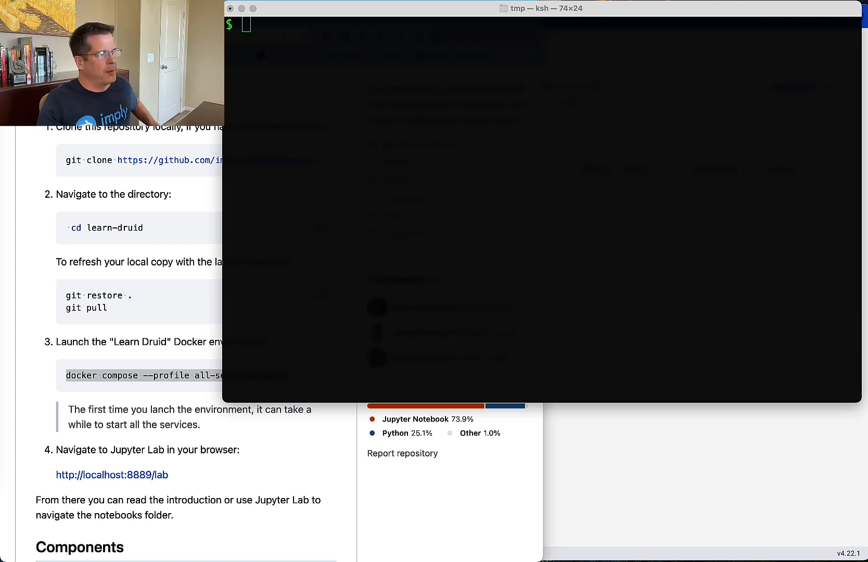
- Clone implydata/learn-druid from GitHub and change into the learn-druid directory
type("git clone https://github.com/implydata/learn-druid")
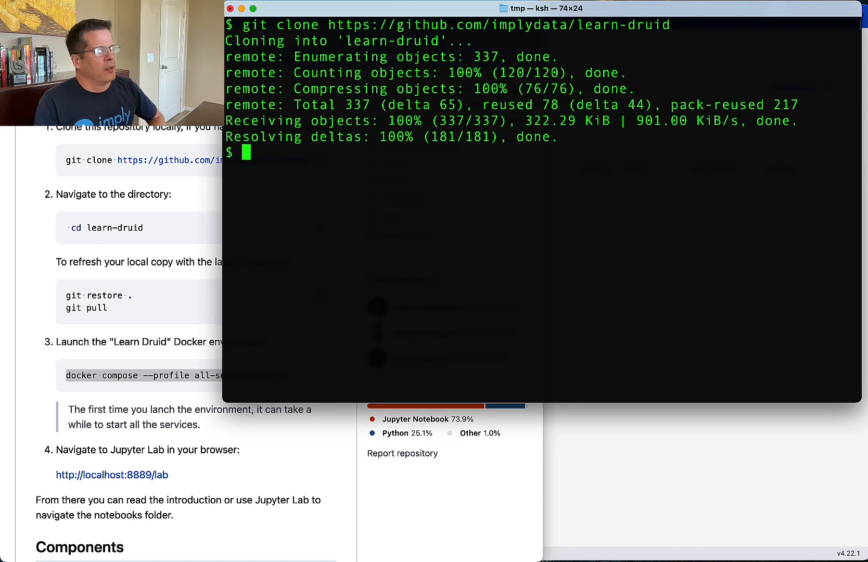
type("cd")
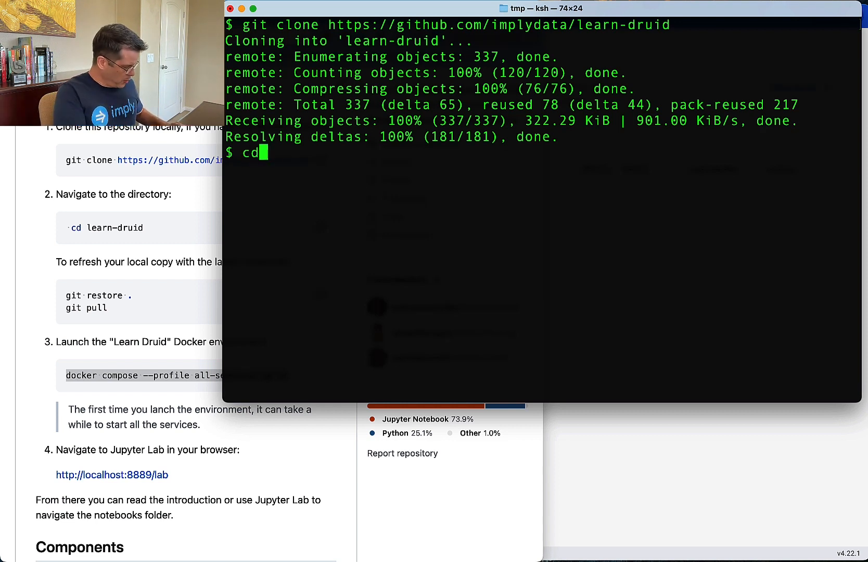
type("learn-driu")
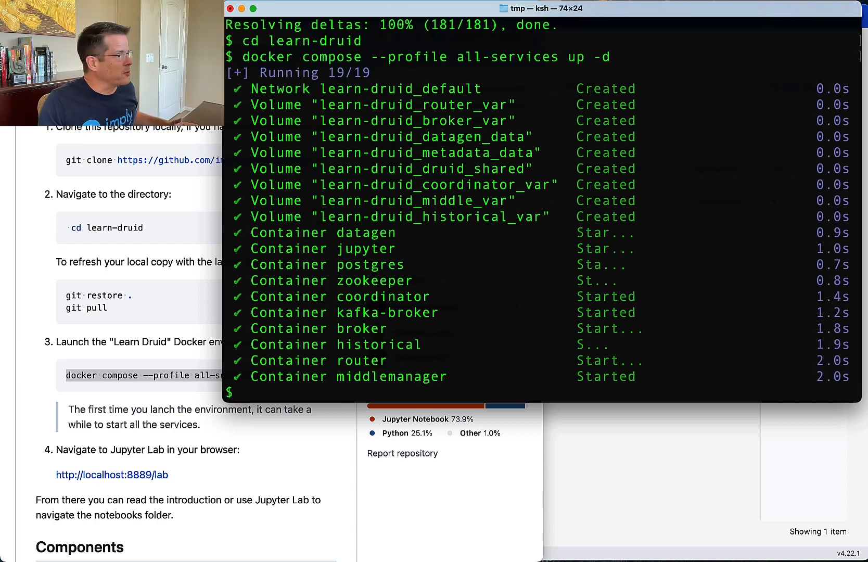
mouse_move(129, 271)
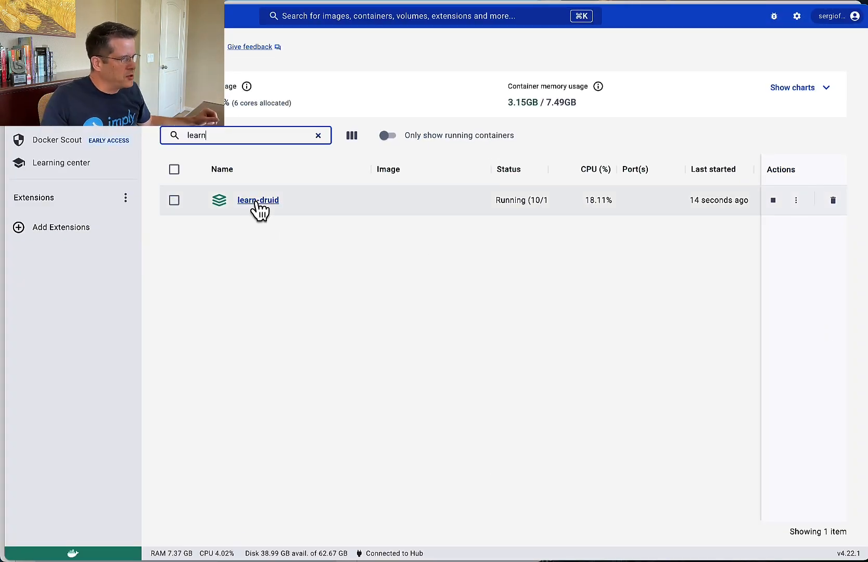
- Open the learn-druid compose stack and scroll through its containers and coordinator logs
left_click(257, 200)
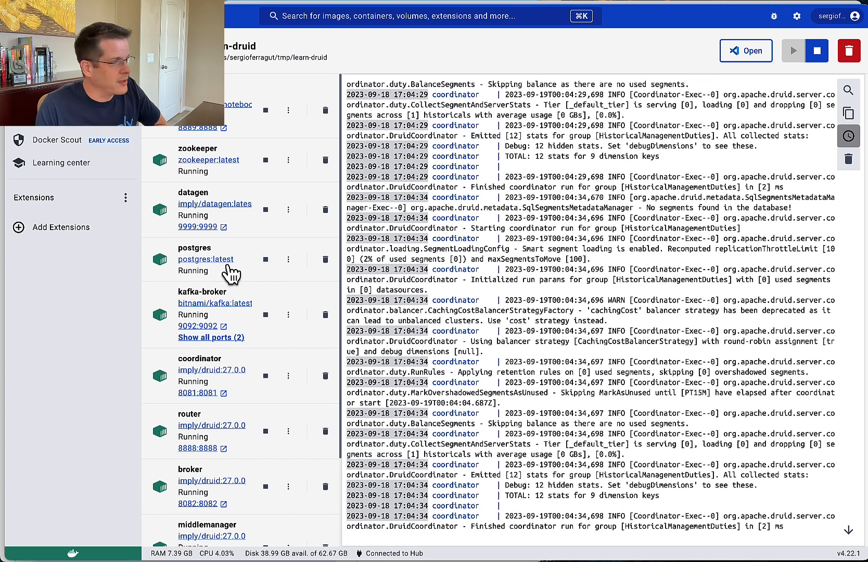
mouse_move(238, 326)
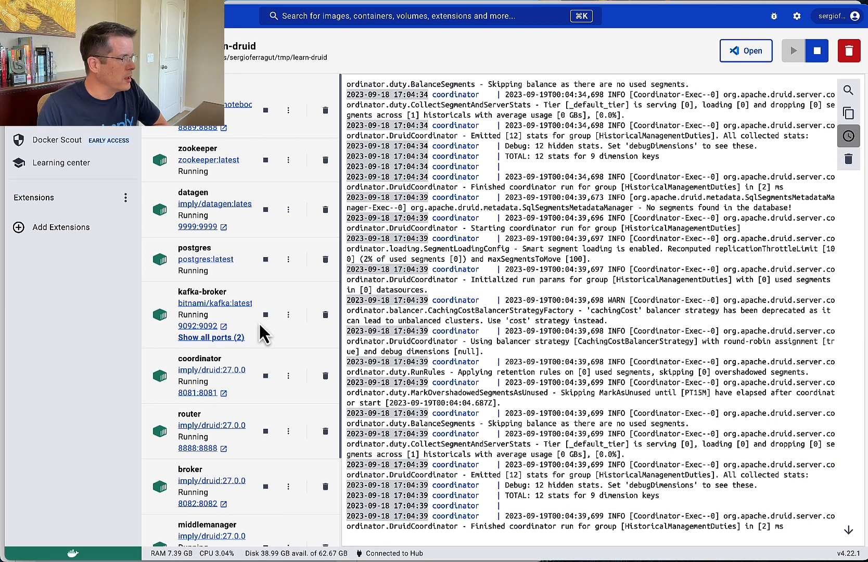
scroll("down", 3)
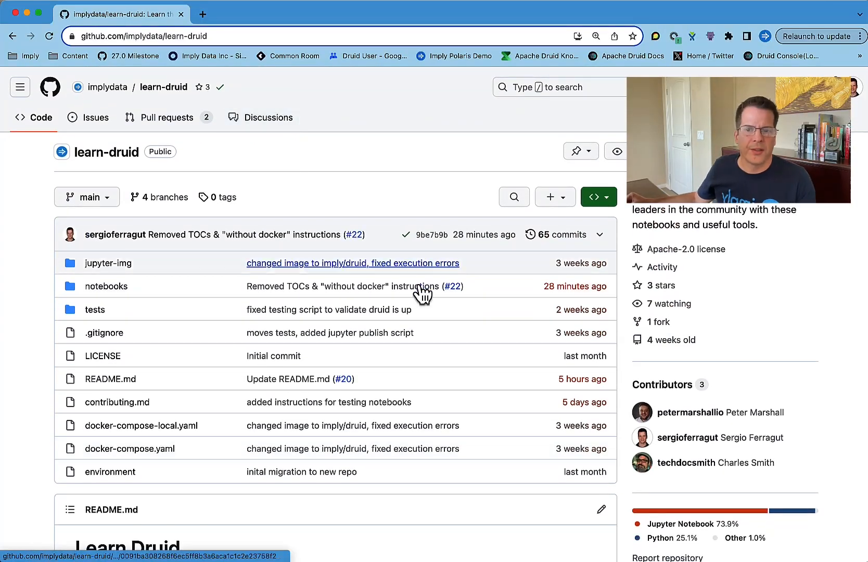
scroll("down", 3)
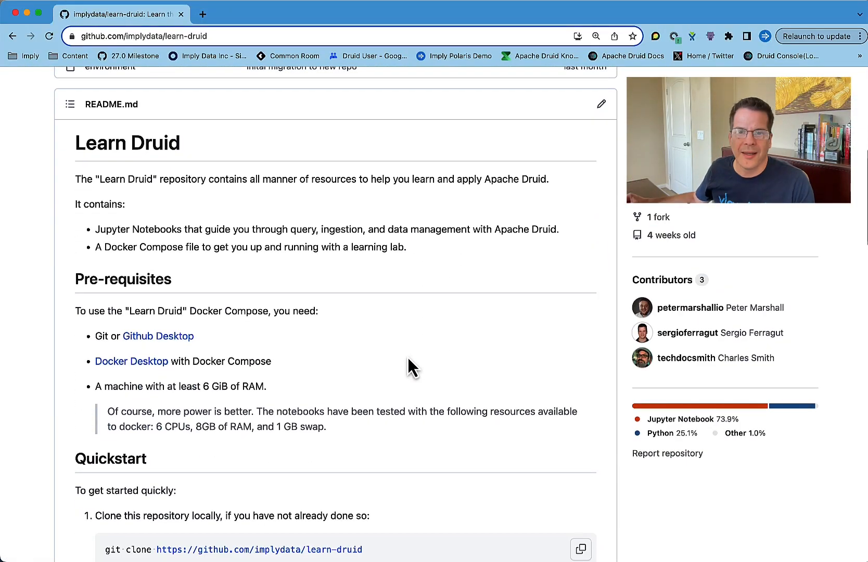
scroll("down", 3)
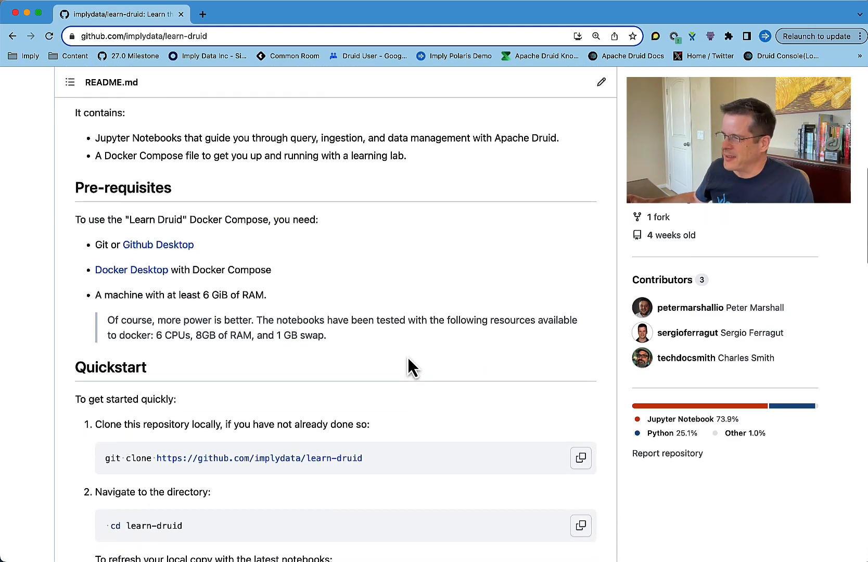
scroll("down", 3)
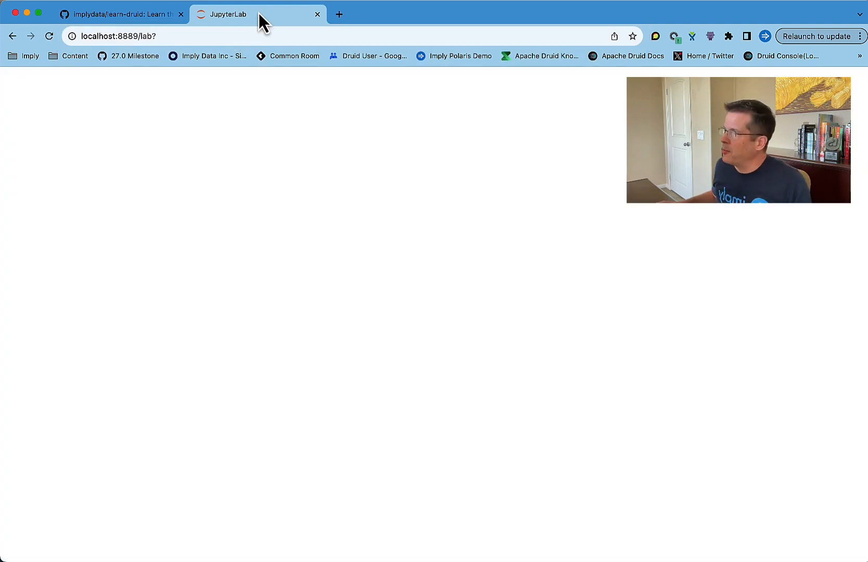
- Switch to the JupyterLab tab at localhost:8889/lab
left_click(339, 14)
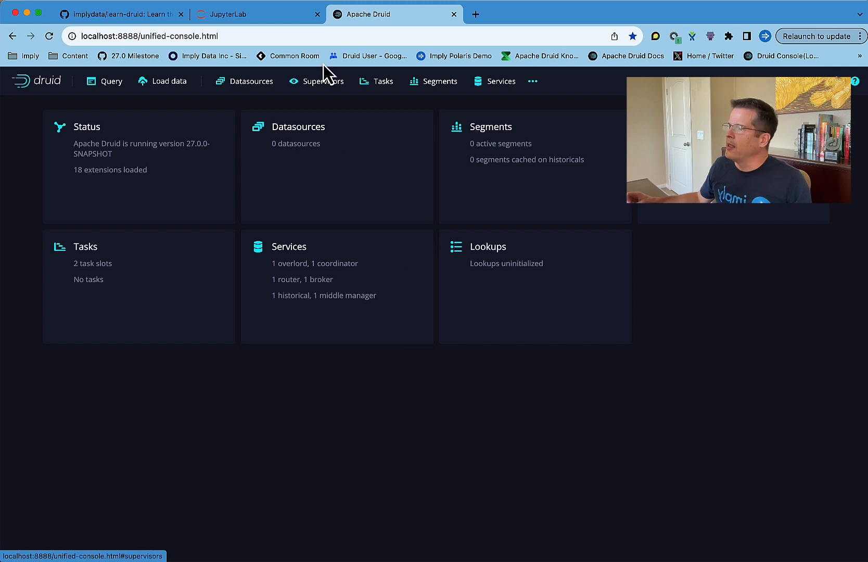
left_click(258, 14)
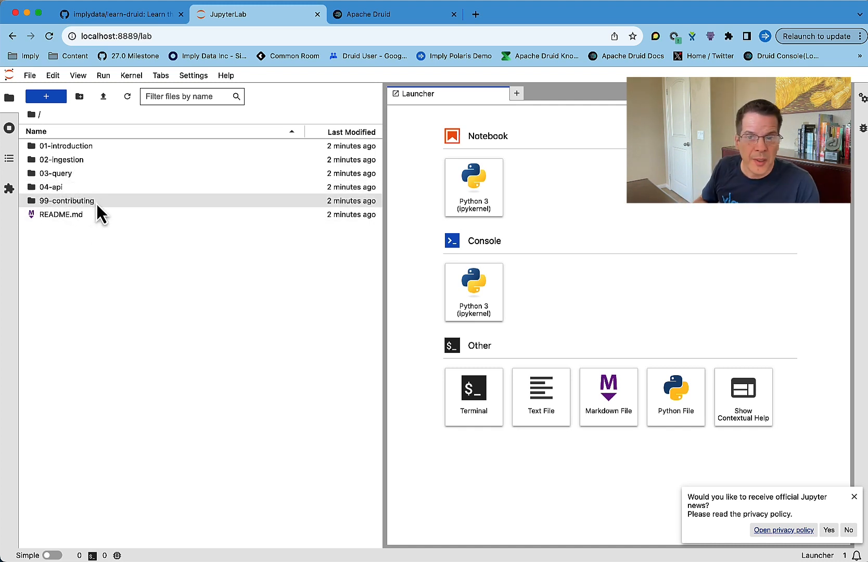
mouse_move(65, 200)
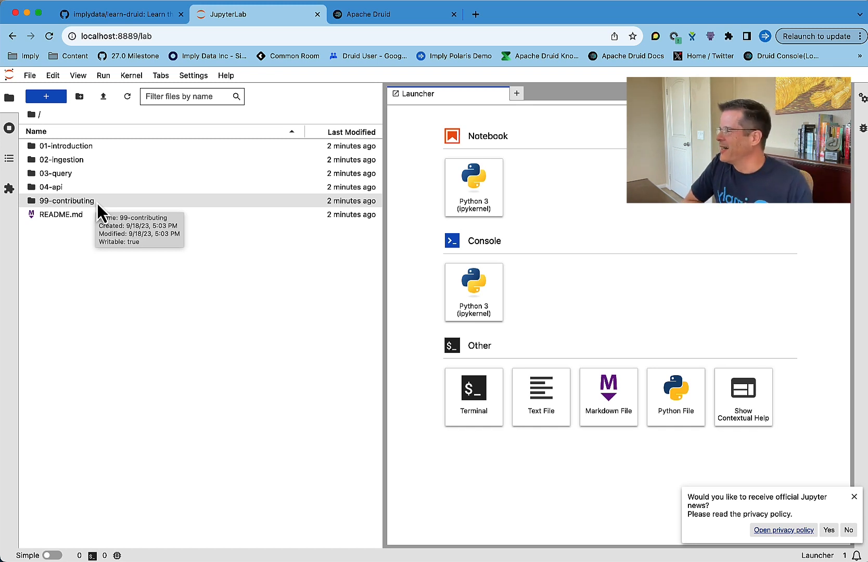
- Open 01-druidapi-package-intro.ipynb inside the 01-introduction folder
double_click(66, 145)
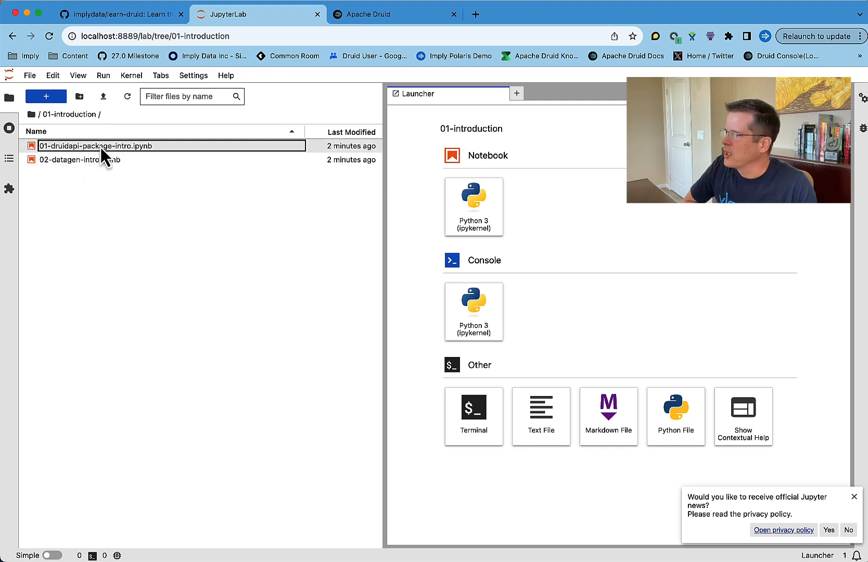
double_click(96, 145)
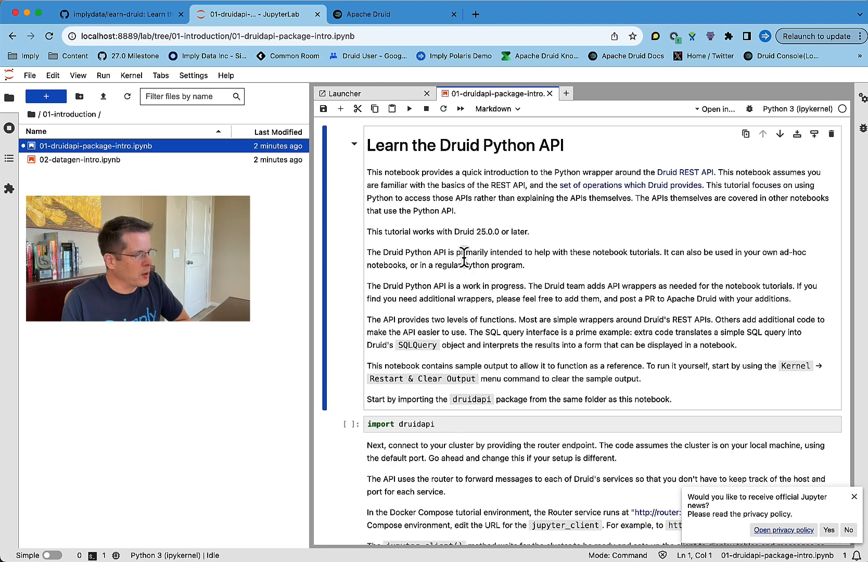
scroll("down", 3)
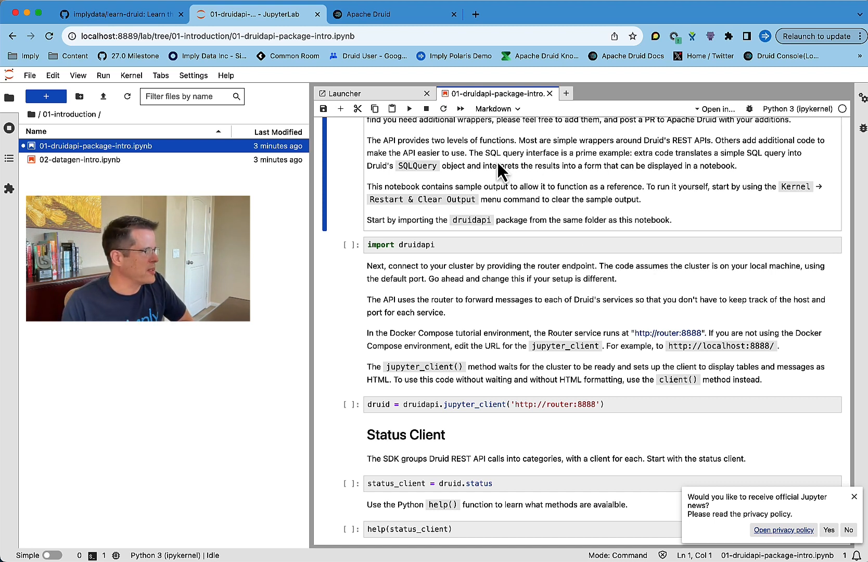
double_click(80, 159)
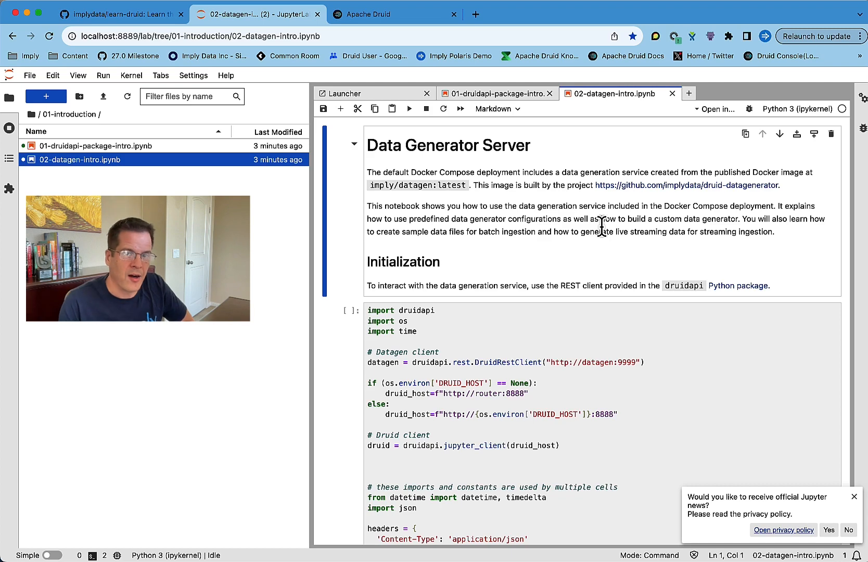
- Run the display(datagen.get(...)) cell under 'List available configurations'
scroll("down", 3)
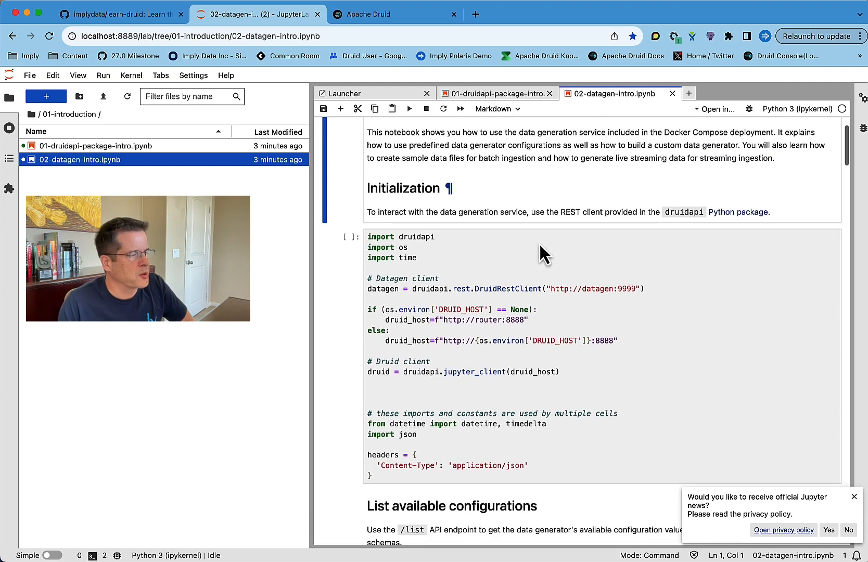
scroll("down", 3)
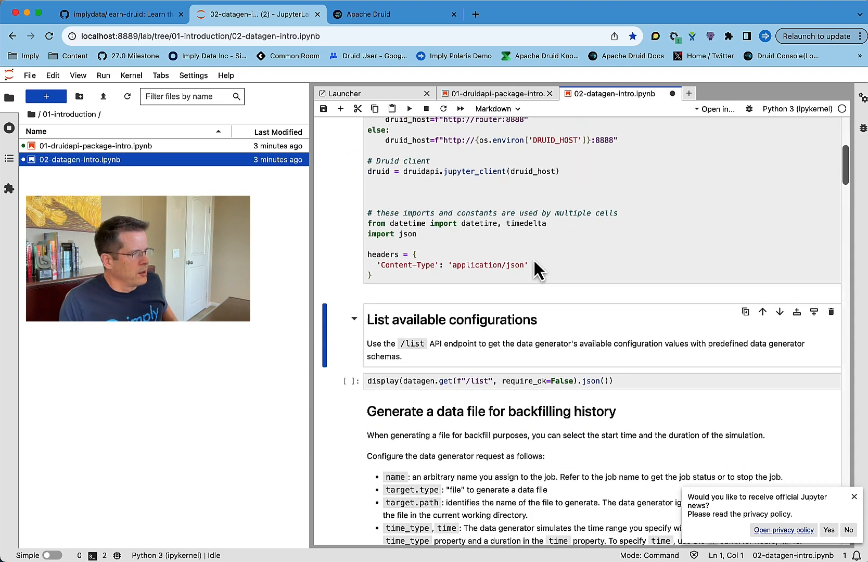
left_click(489, 331)
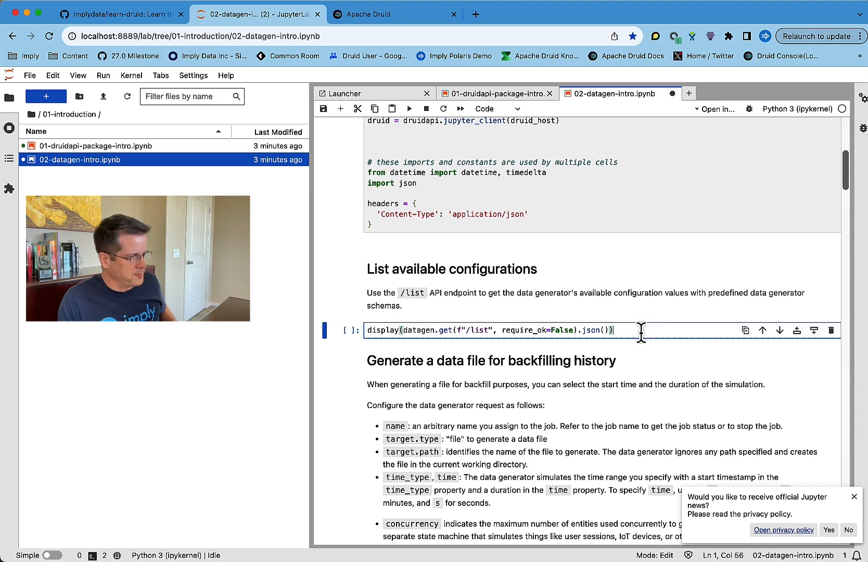
scroll("down", 3)
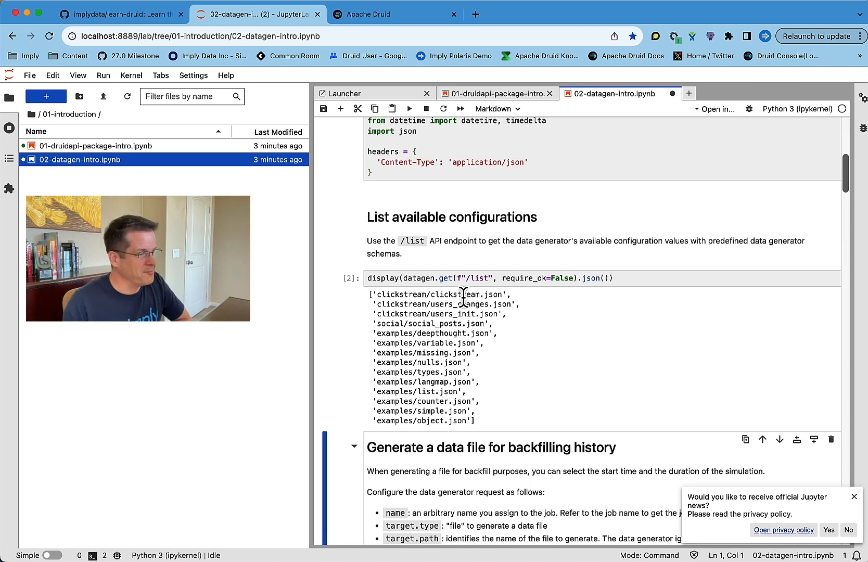
mouse_move(515, 349)
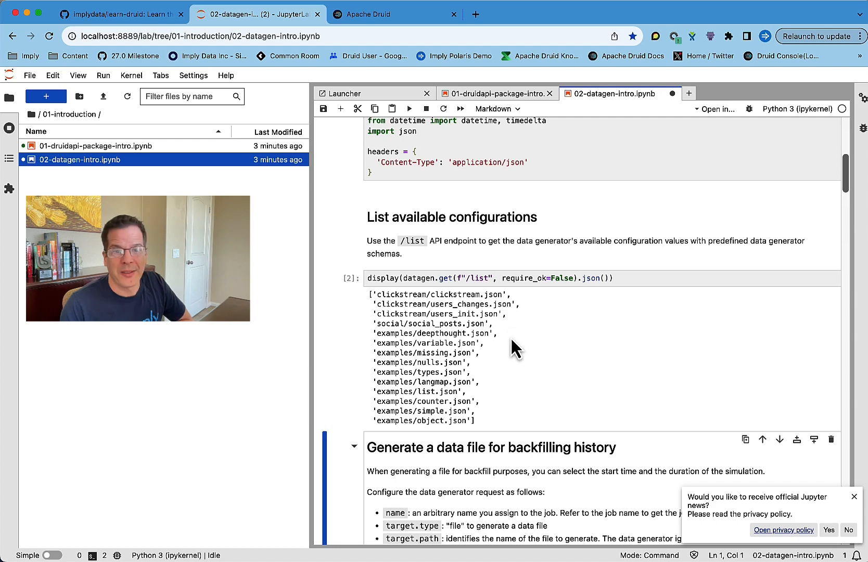
scroll("down", 3)
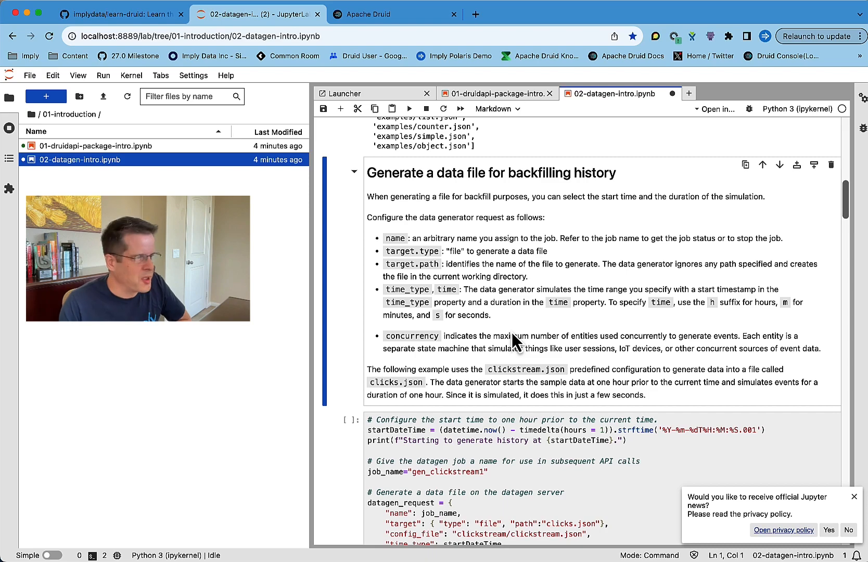
scroll("down", 3)
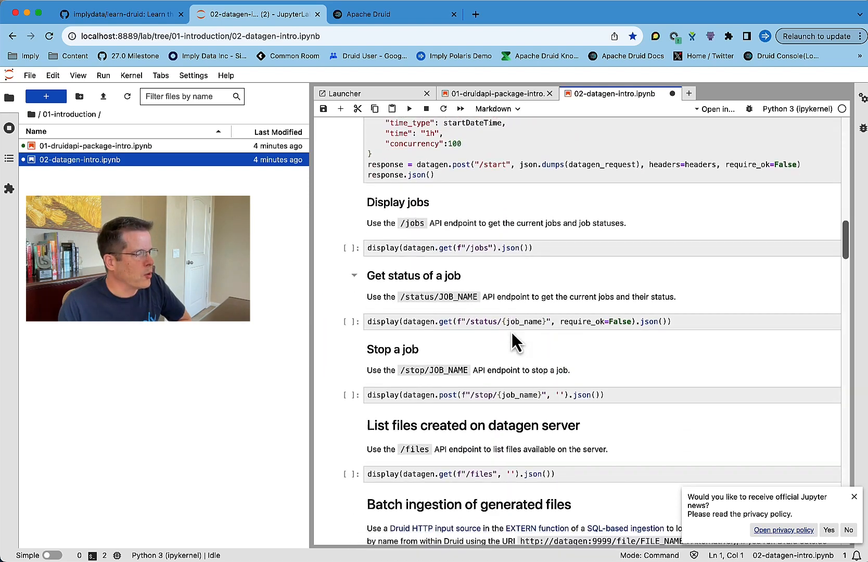
scroll("down", 3)
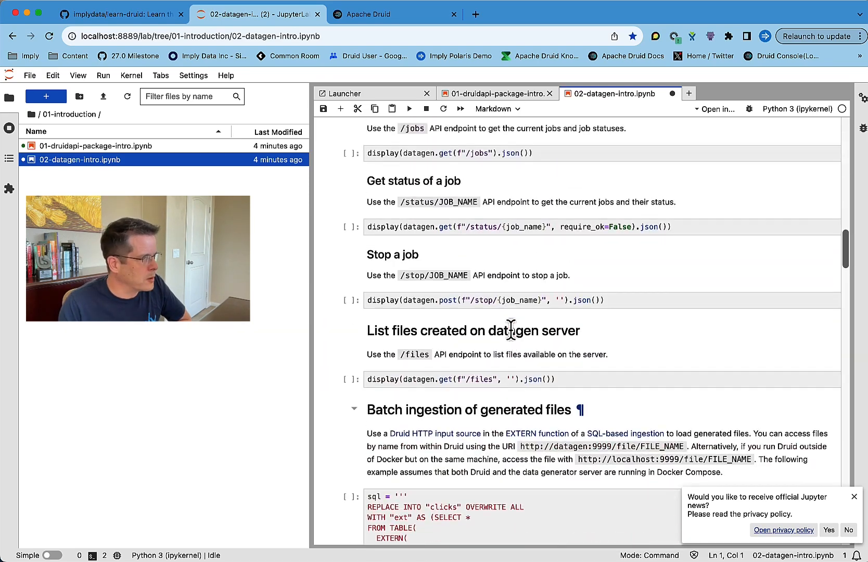
scroll("down", 3)
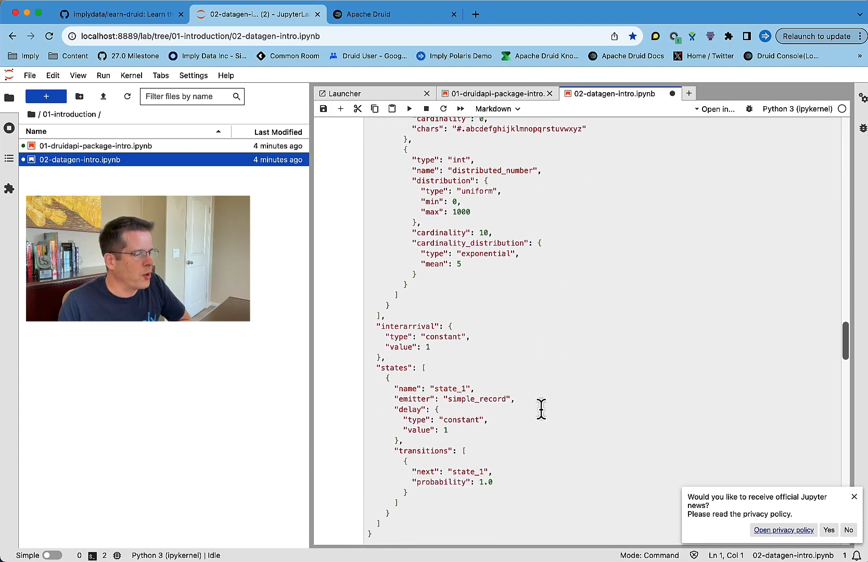
scroll("down", 3)
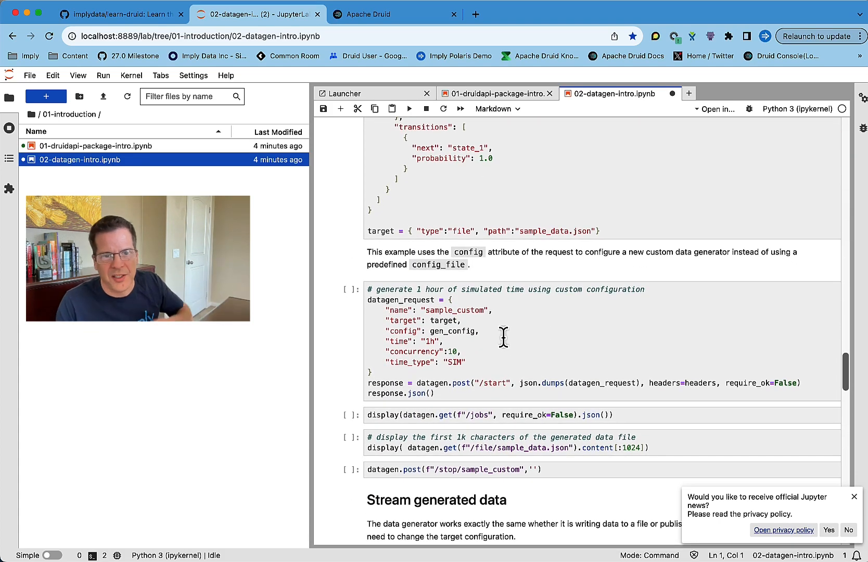
scroll("down", 3)
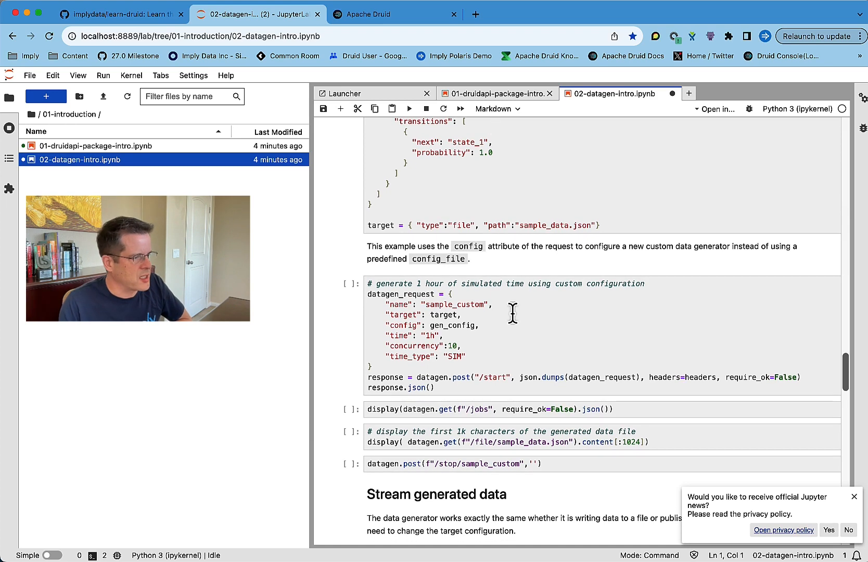
scroll("down", 3)
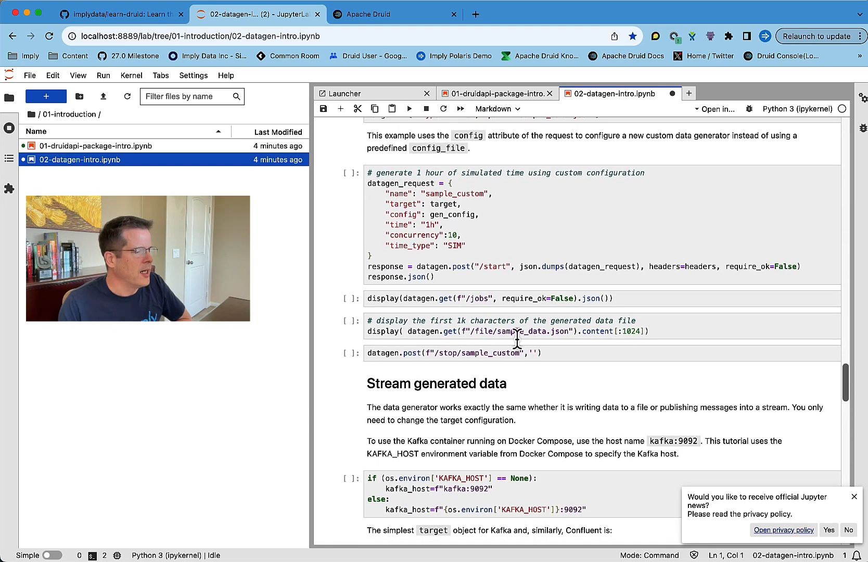
scroll("down", 3)
type("docker compose --pro")
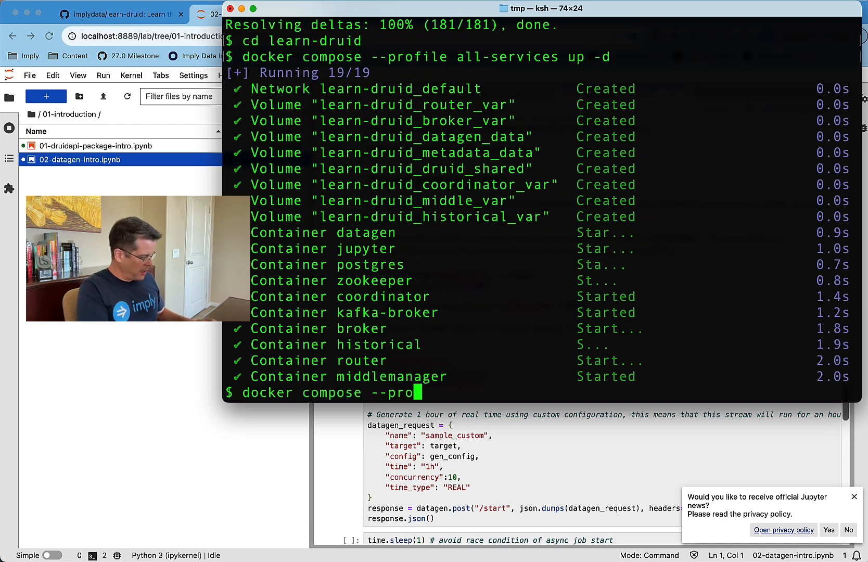
- Type 'docker compose --profile all-services down -v' at the ksh prompt without running it
type("file all-services down")
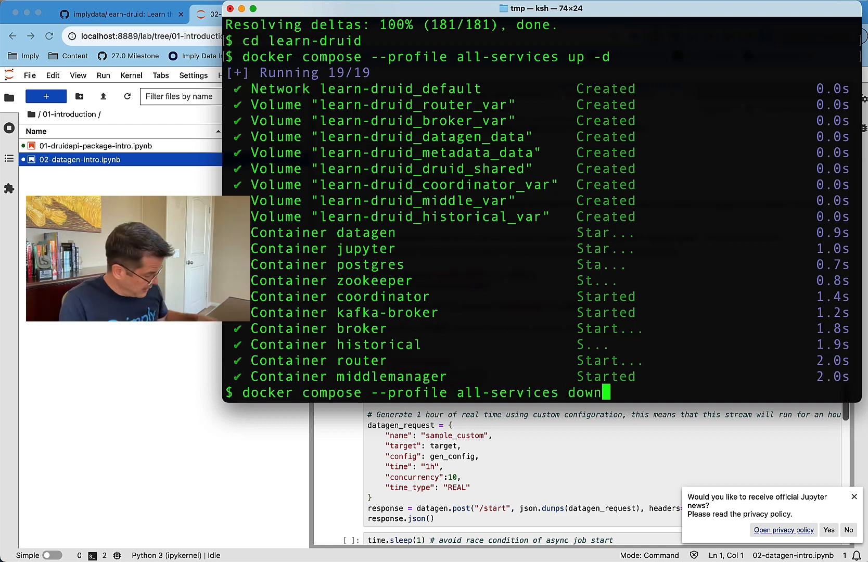
type("-")
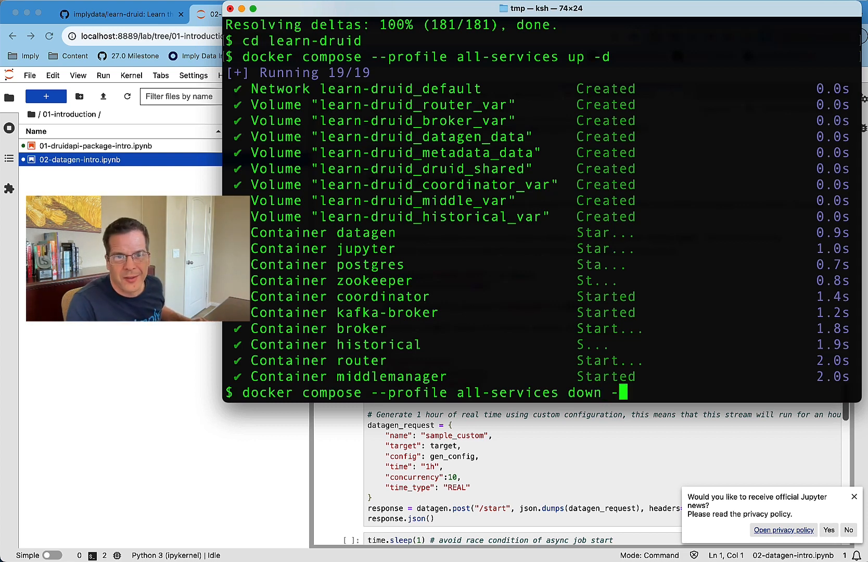
type("v")
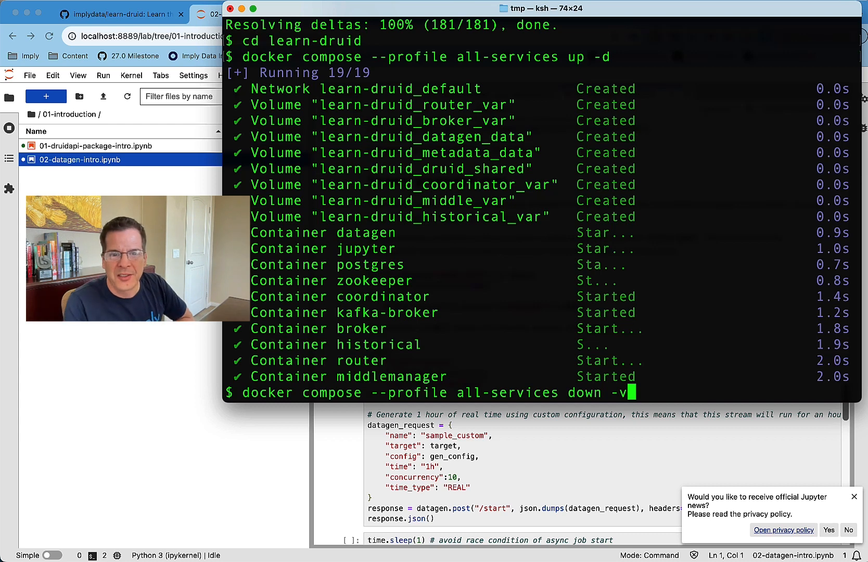